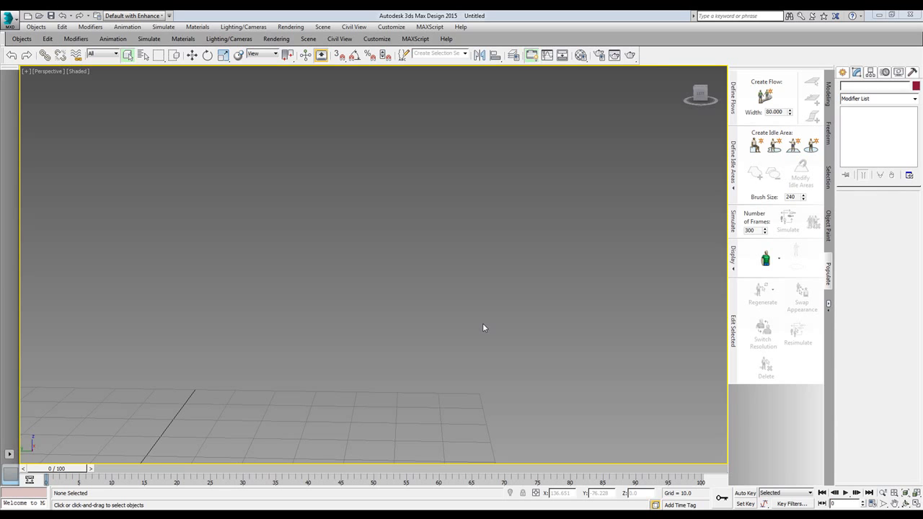
mouse_move(554, 286)
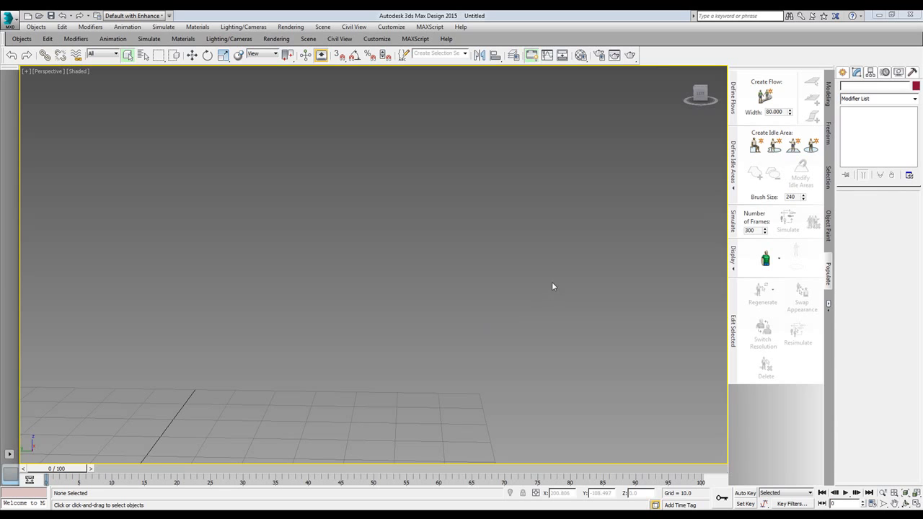
Switch the Create panel to the Shapes / Splines category.
left_click(844, 69)
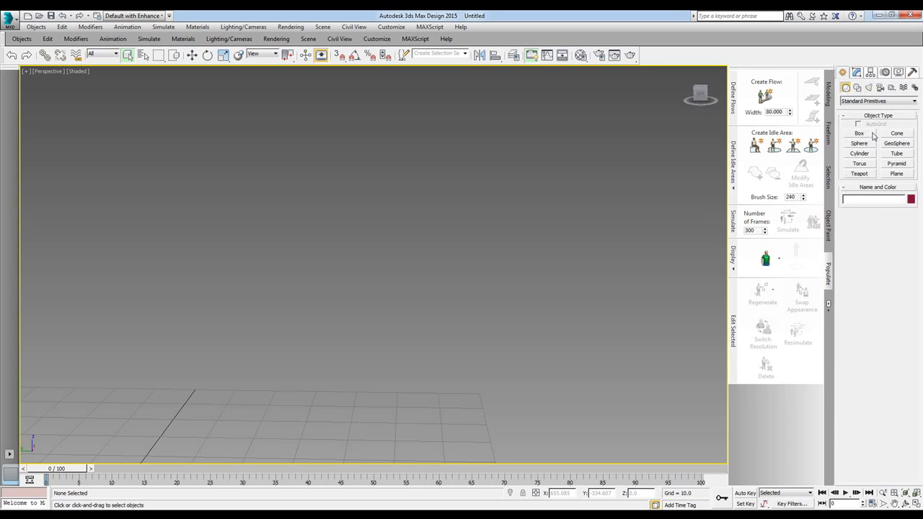
left_click(858, 133)
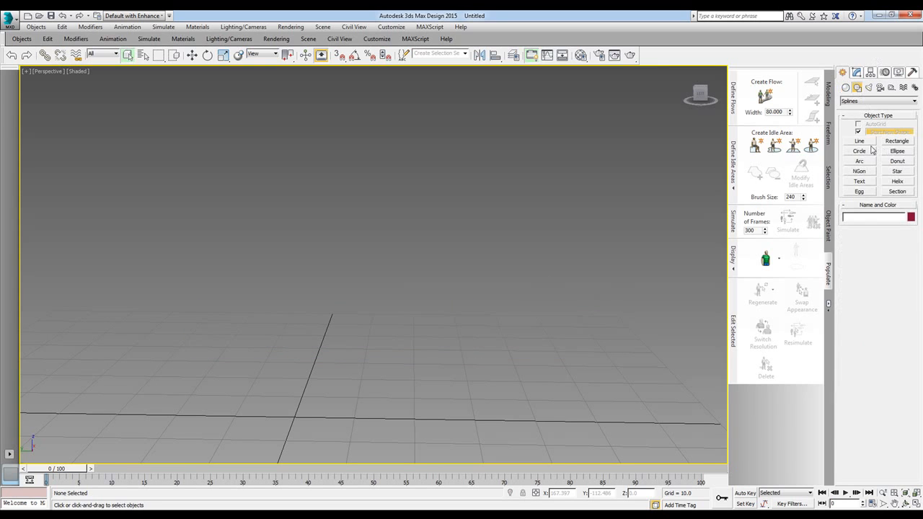
Draw an open multi-segment Line spline outlining an arch shape (Line001).
left_click(863, 140)
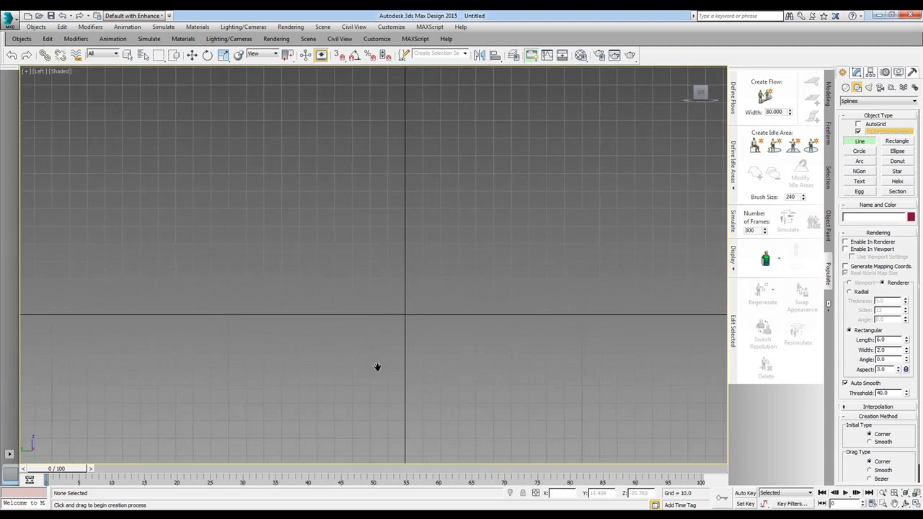
left_click_drag(157, 369, 344, 208)
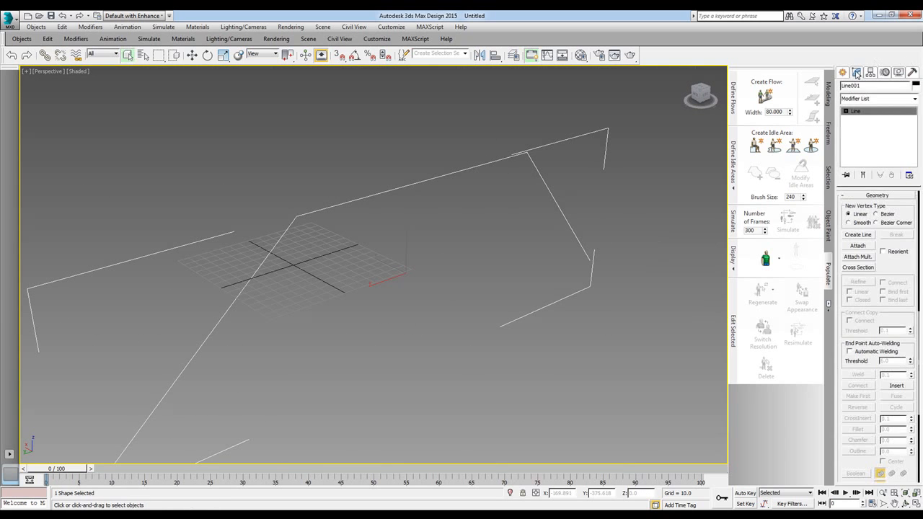
Outline the whole spline into a double-walled profile and extrude it into a solid arch frame.
left_click(848, 110)
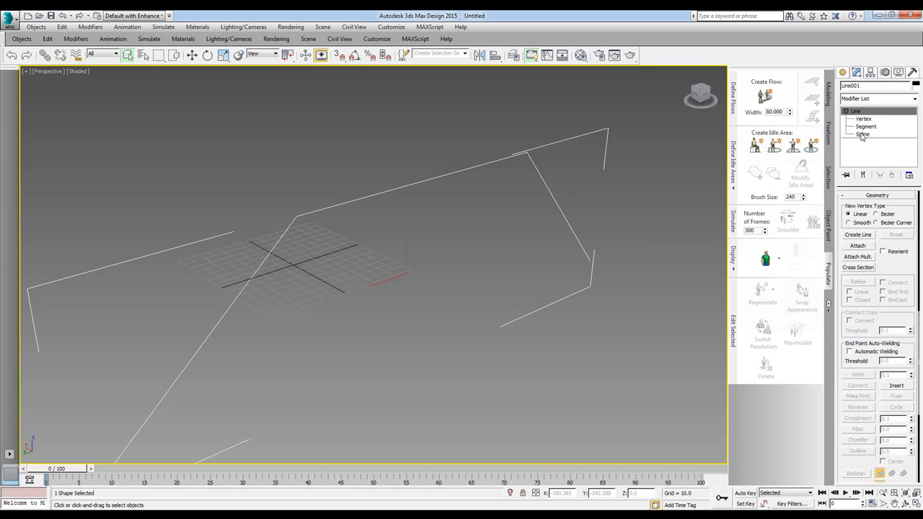
left_click(857, 134)
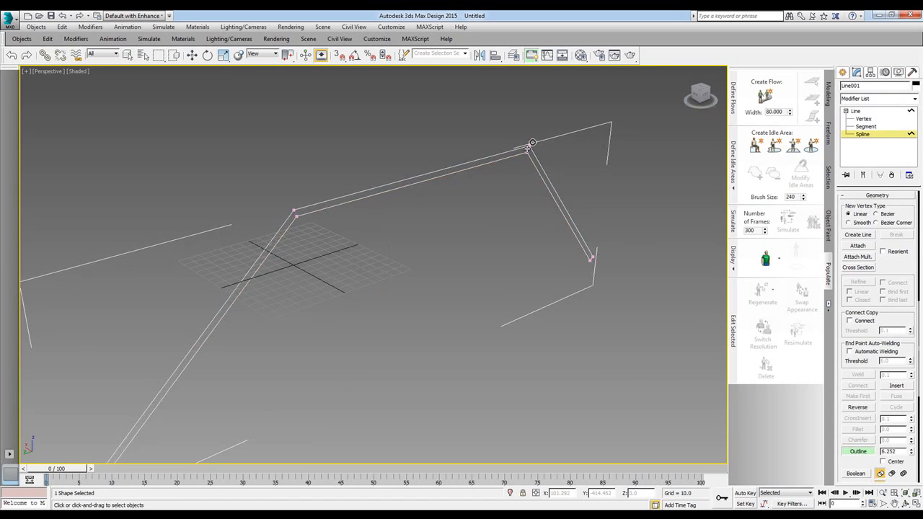
left_click(883, 99)
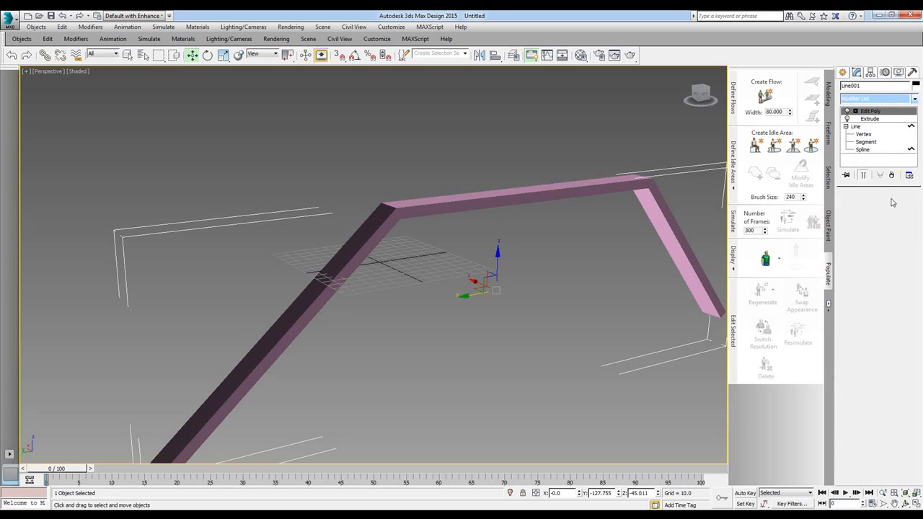
Add an Edit Poly modifier, go to Edge level and select eight edges for editing.
left_click(869, 109)
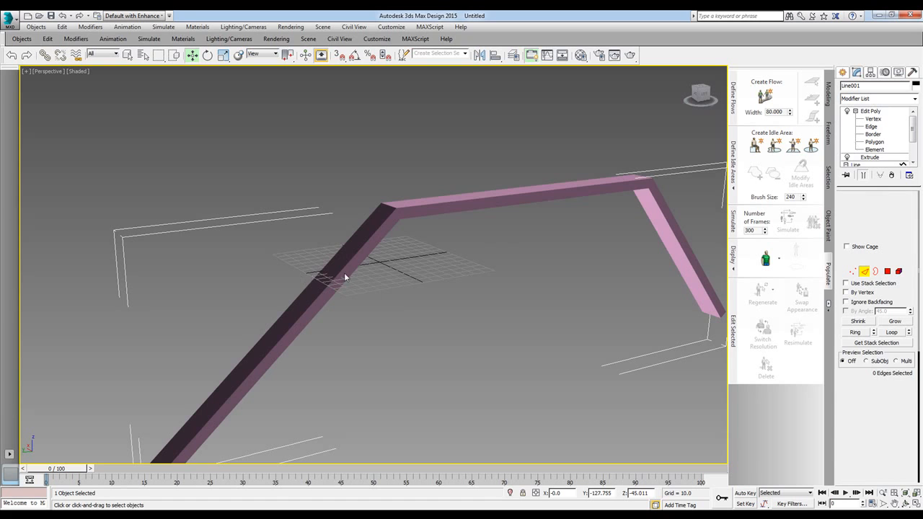
left_click(865, 125)
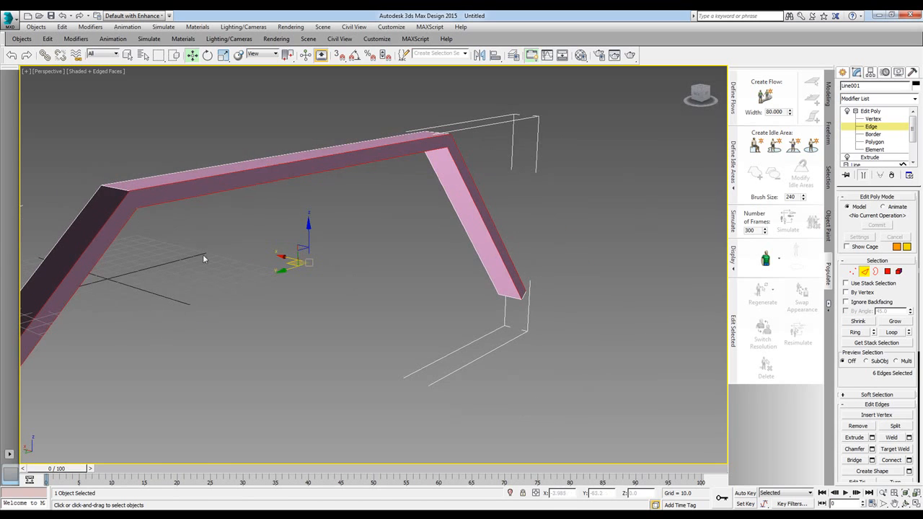
right_click(205, 258)
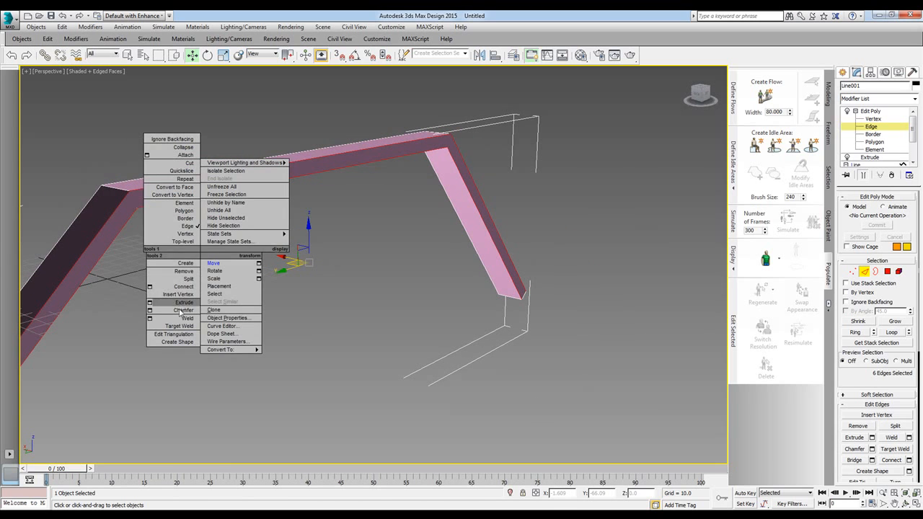
Chamfer the selected edges in the caddy, choosing a Smooth type for the chamfer.
left_click(183, 310)
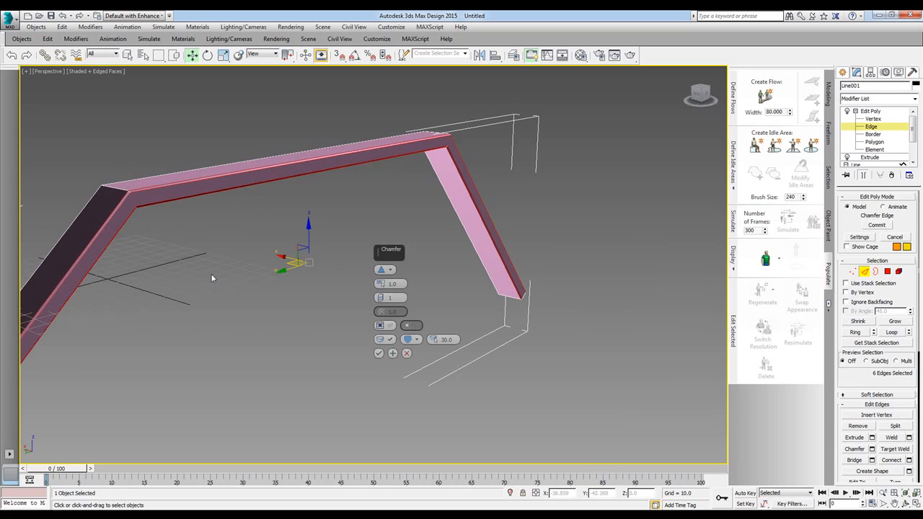
mouse_move(382, 258)
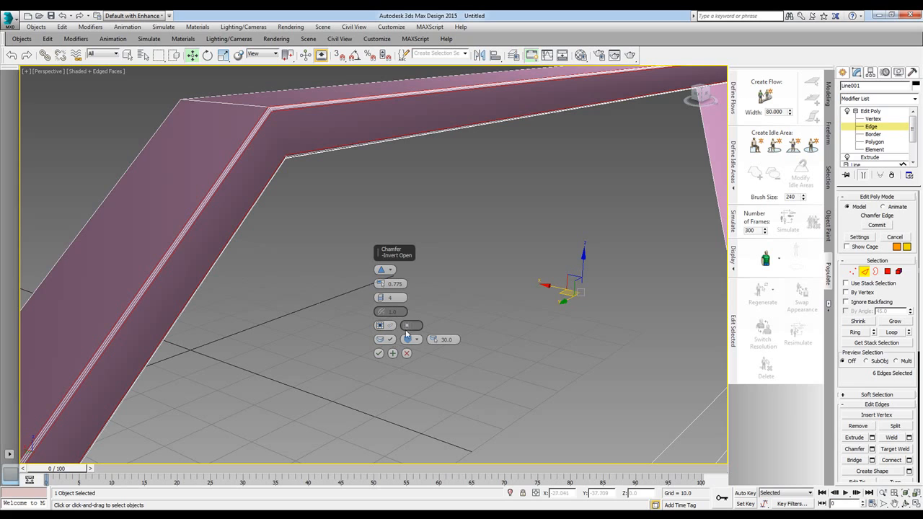
left_click(410, 340)
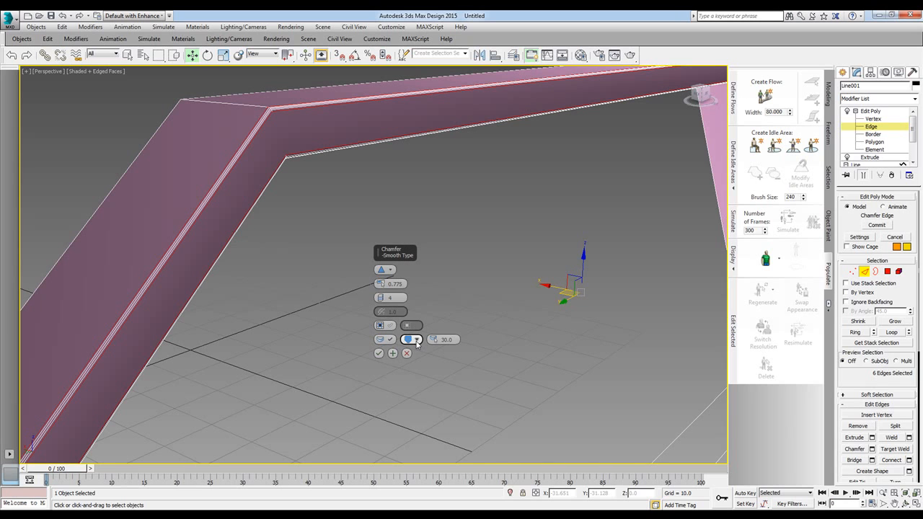
left_click(418, 339)
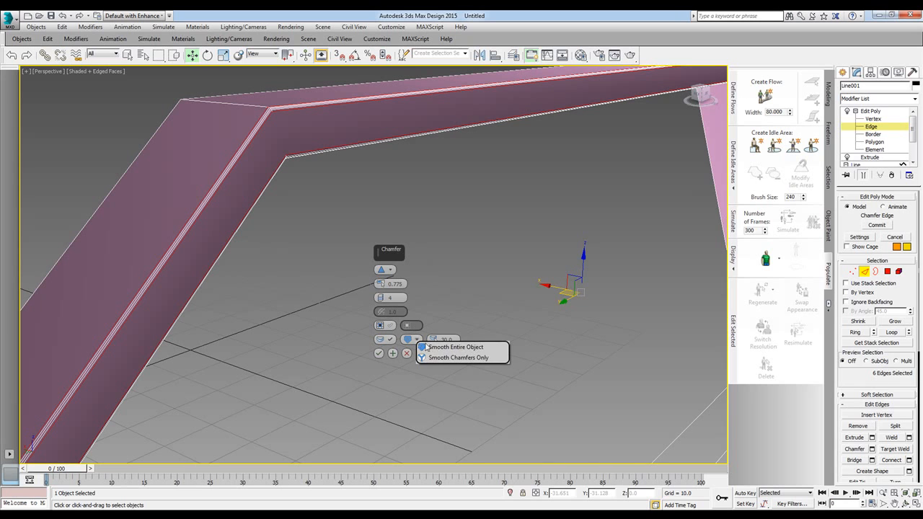
left_click(462, 348)
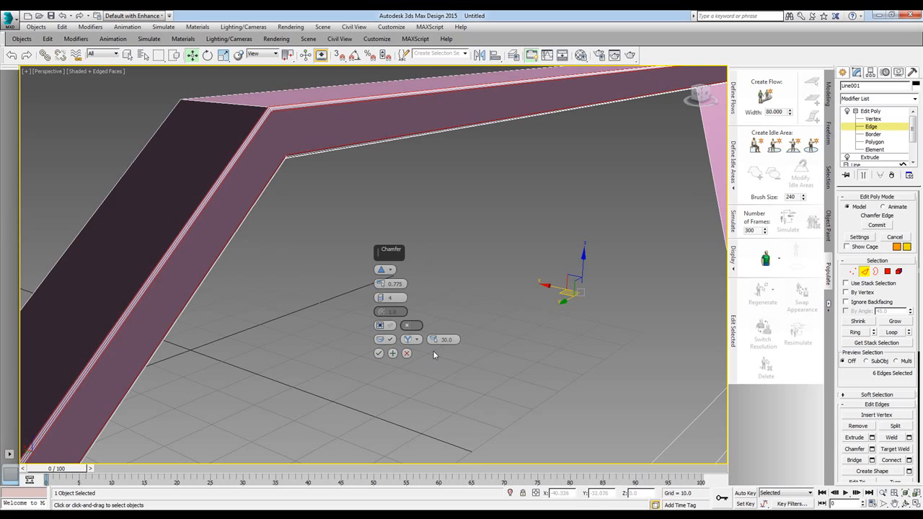
left_click(393, 297)
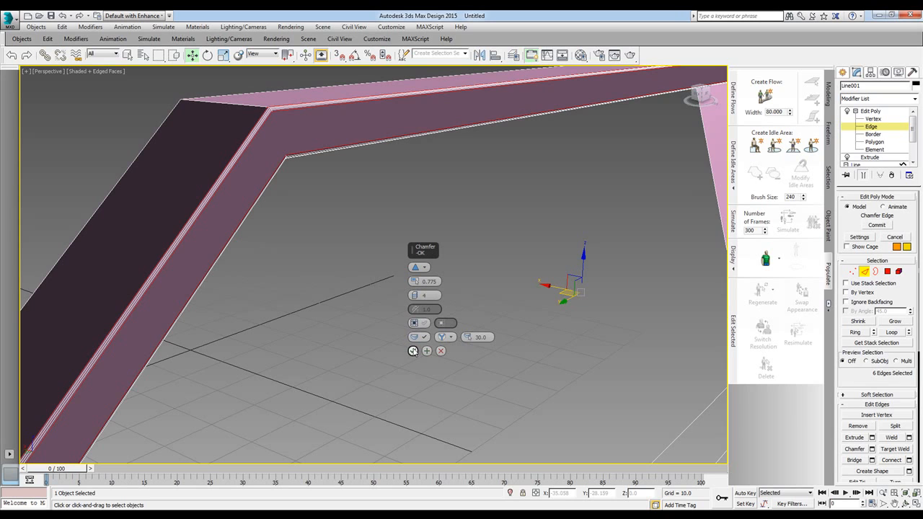
mouse_move(427, 351)
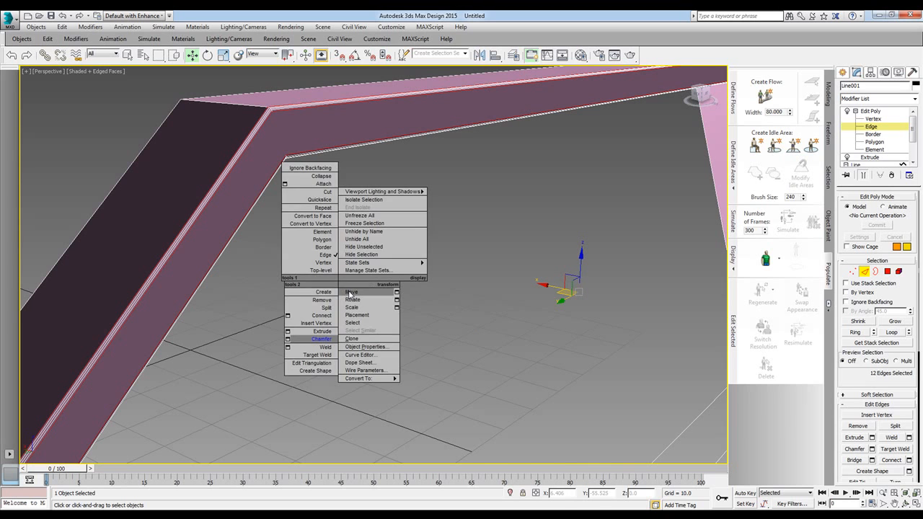
Commit the chamfer so the frame keeps narrow bevel strips along its long edges.
left_click(338, 280)
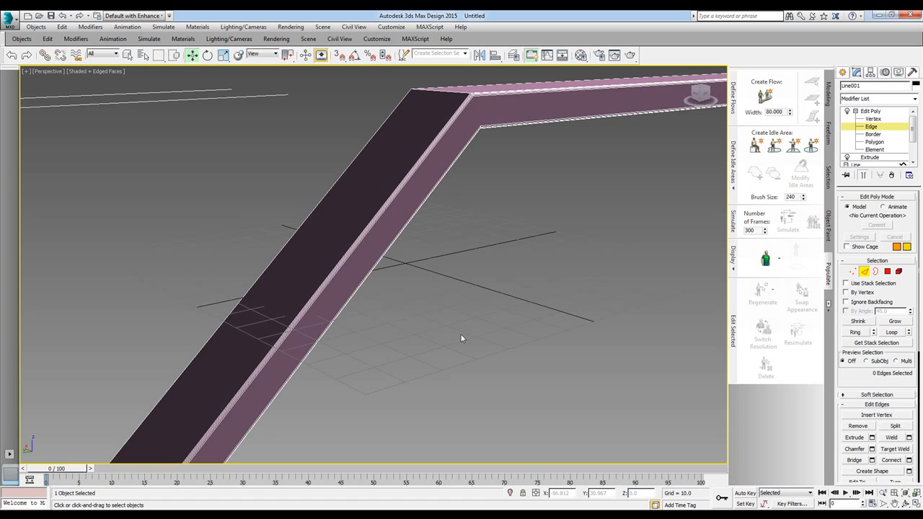
mouse_move(499, 324)
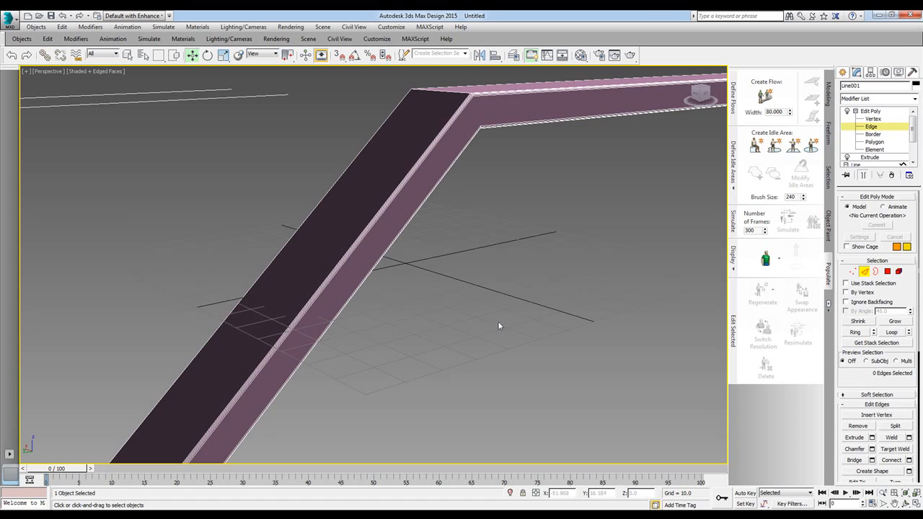